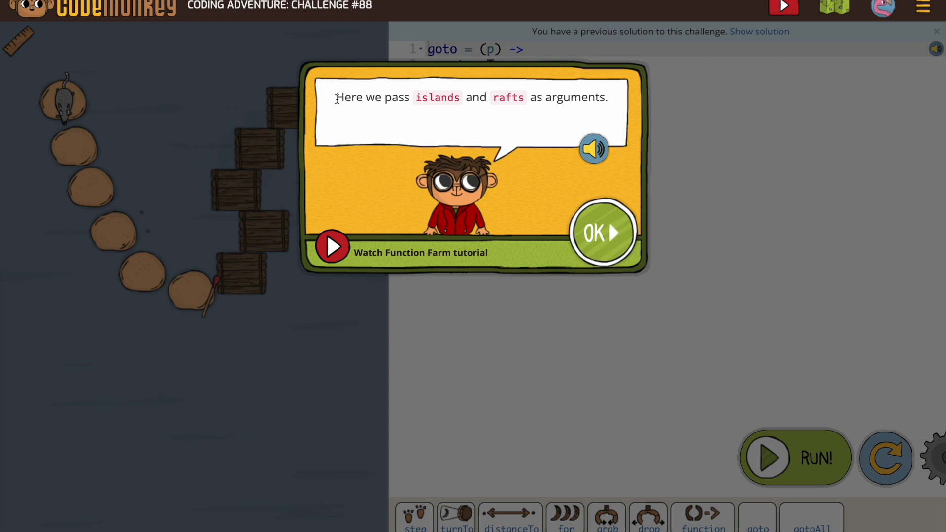
mouse_move(541, 98)
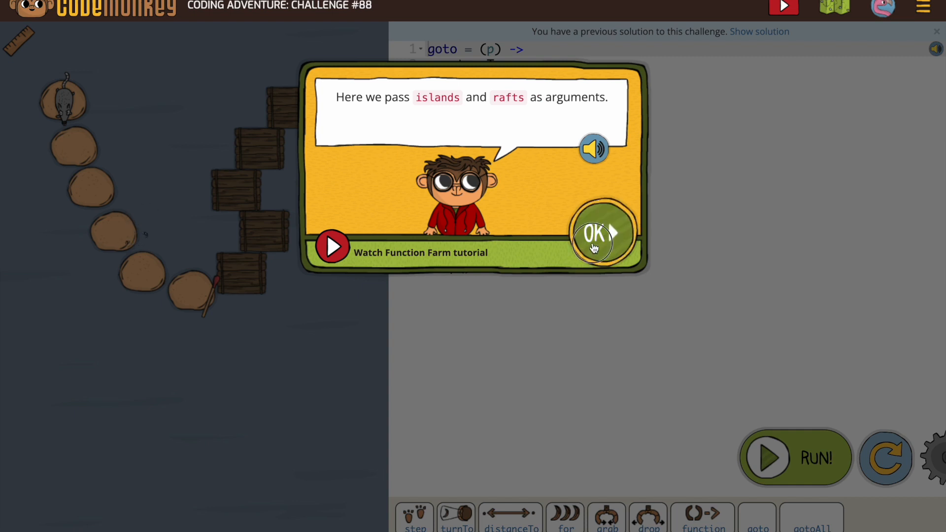
Dismiss the islands-and-rafts hint and select the gotoAll function name
click(596, 233)
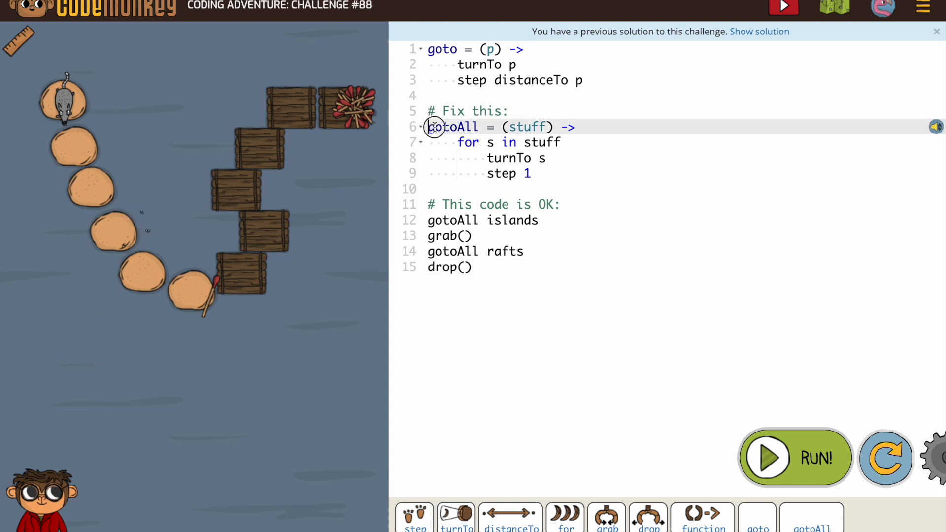
double_click(453, 127)
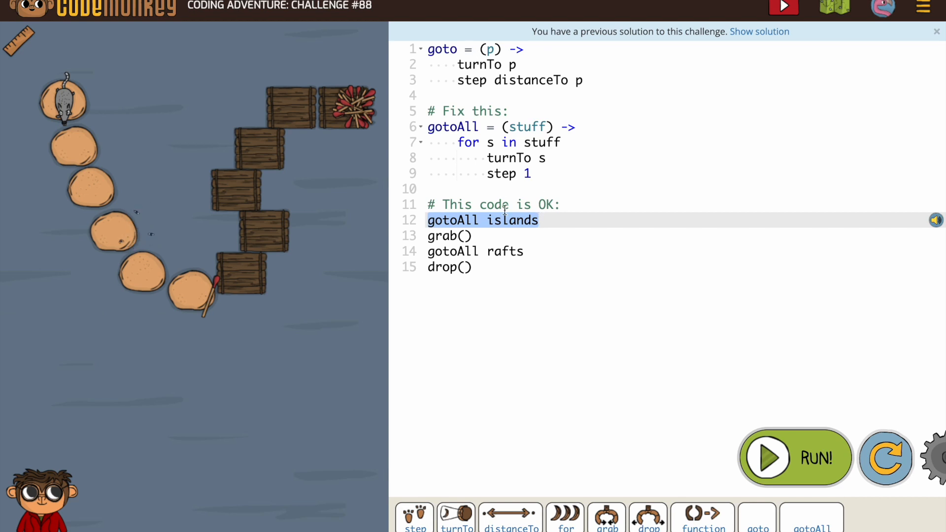
Replace step 1 on line 9 with step distanceTo s
click(461, 143)
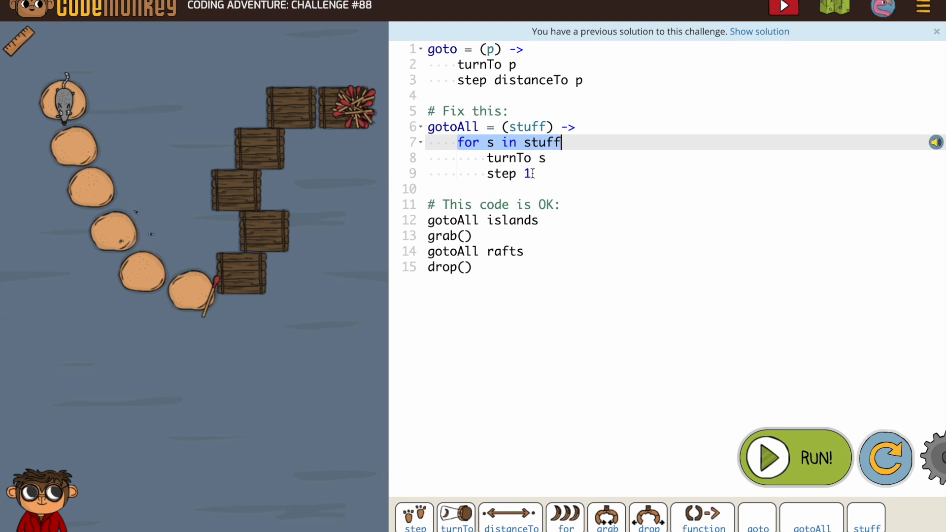
key(Backspace)
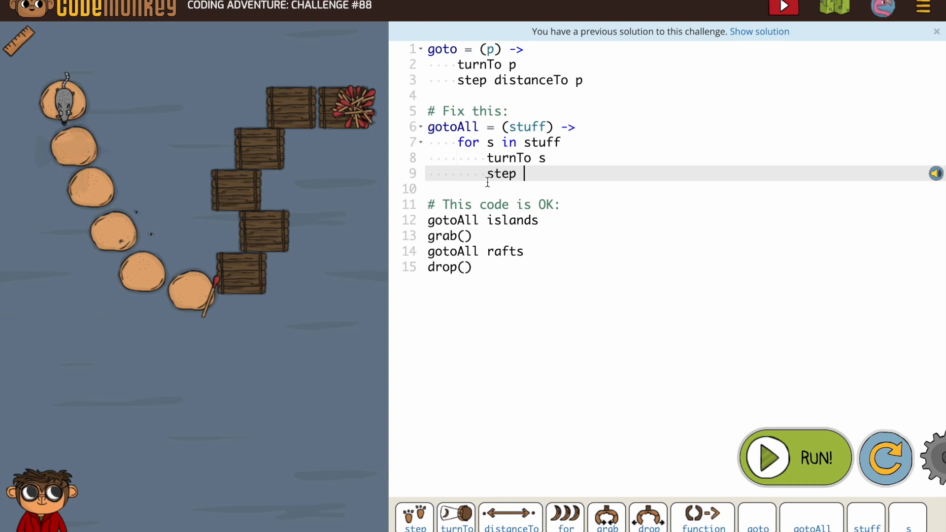
mouse_move(510, 522)
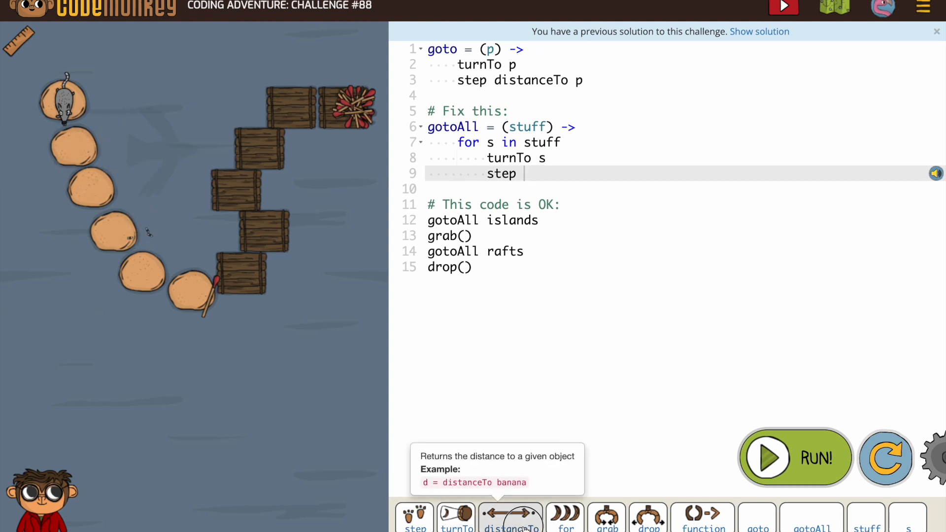
click(511, 520)
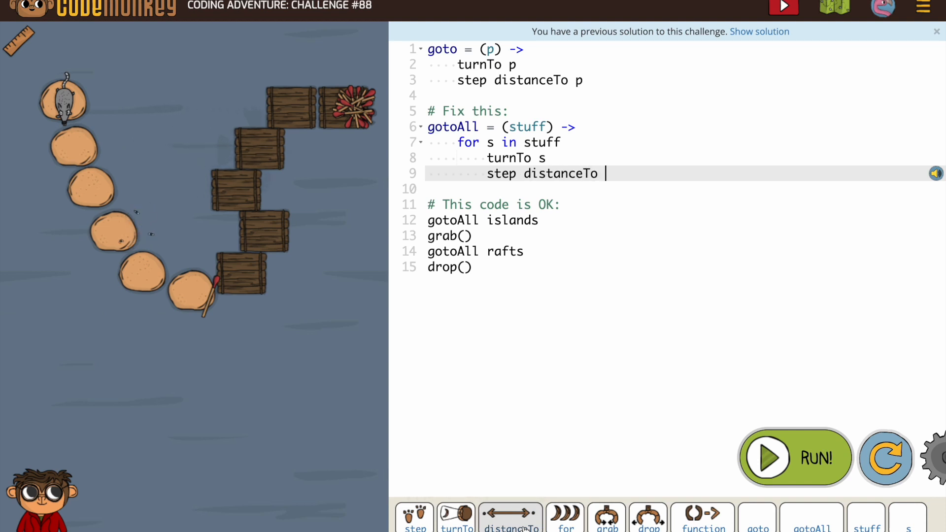
text(s)
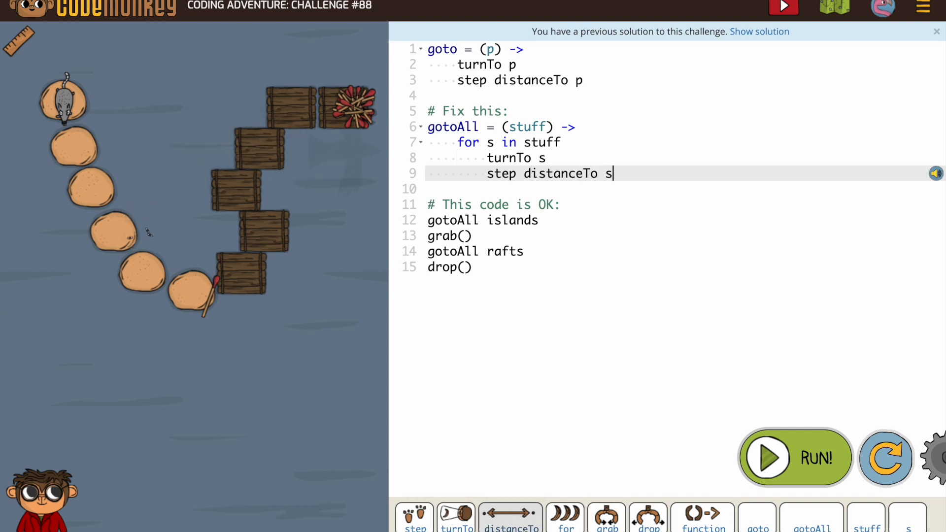
mouse_move(768, 459)
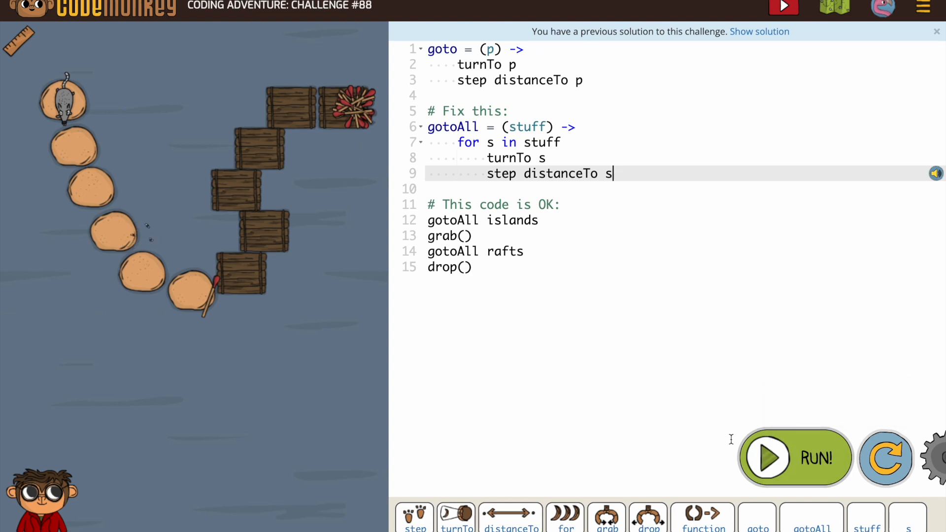
mouse_move(768, 466)
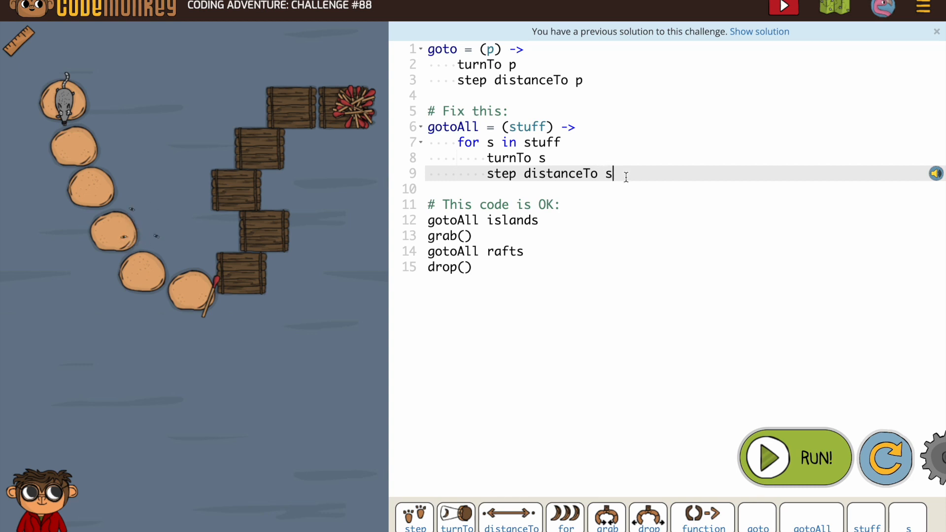
mouse_move(768, 458)
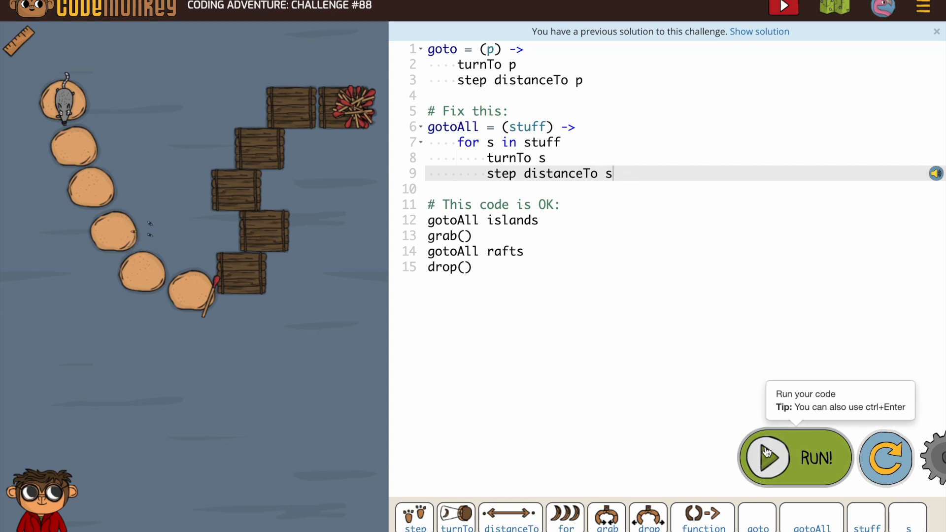
click(768, 458)
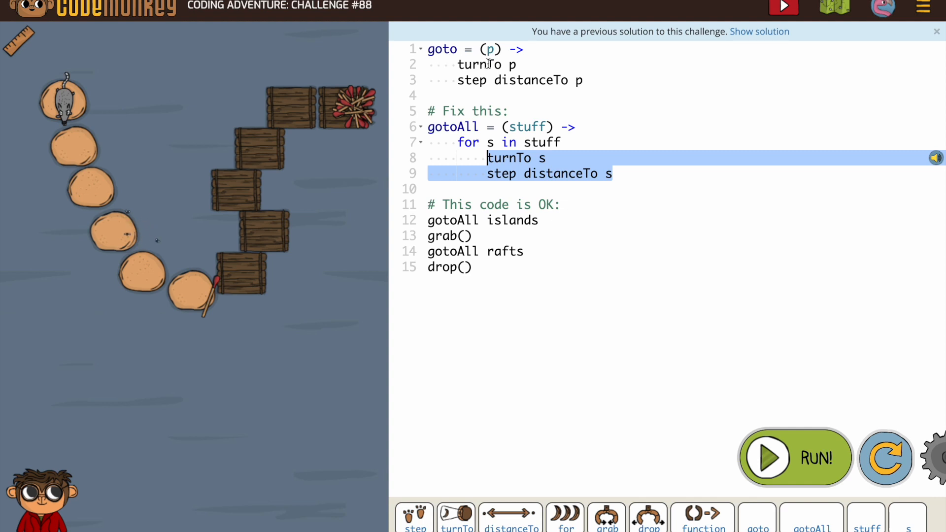
Overwrite the turnTo and step lines with goto s, then deselect in the gotoAll islands line
text(g)
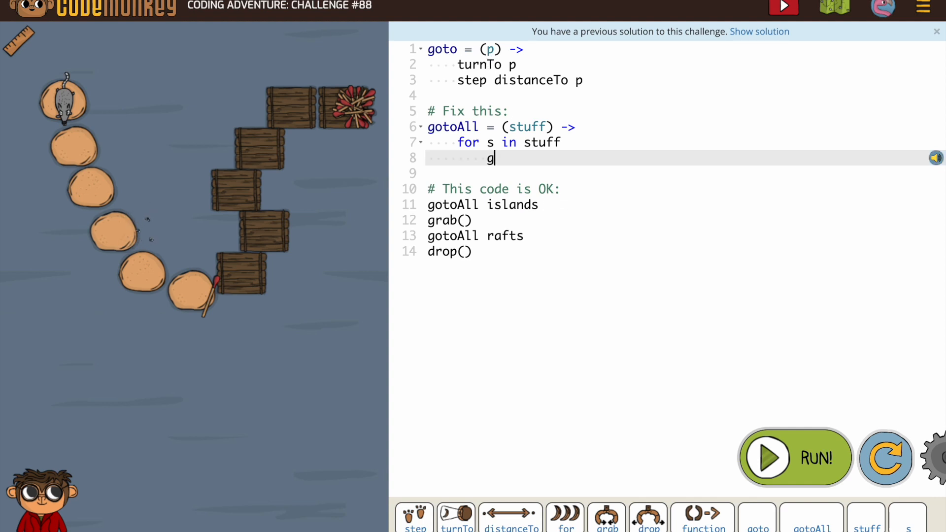
text(oto)
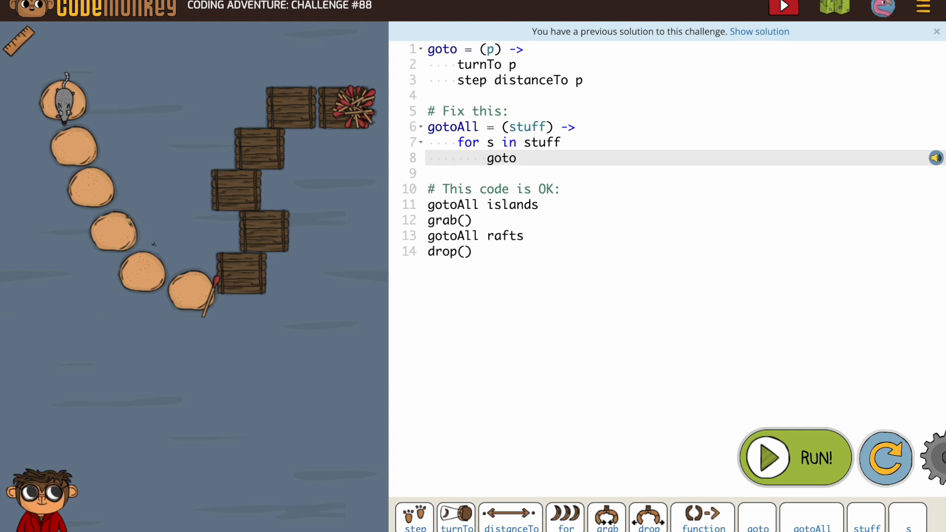
text(s)
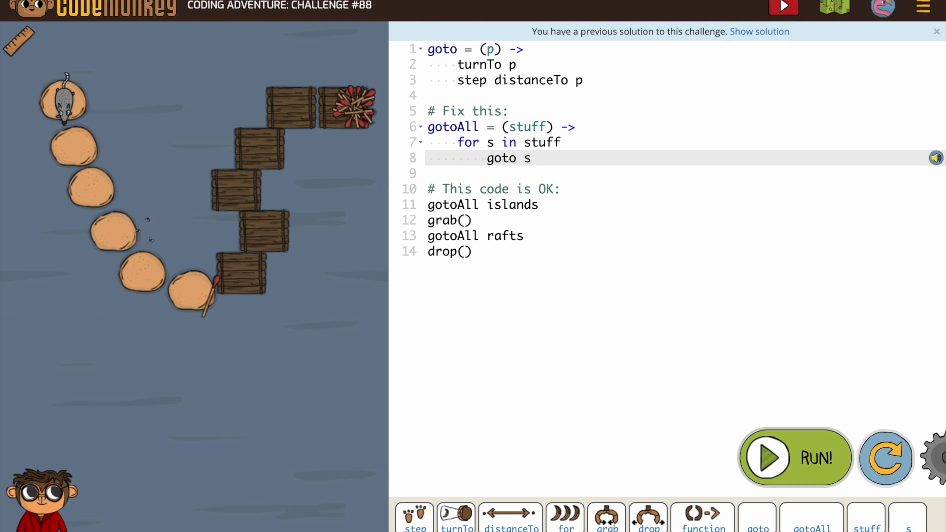
mouse_move(157, 242)
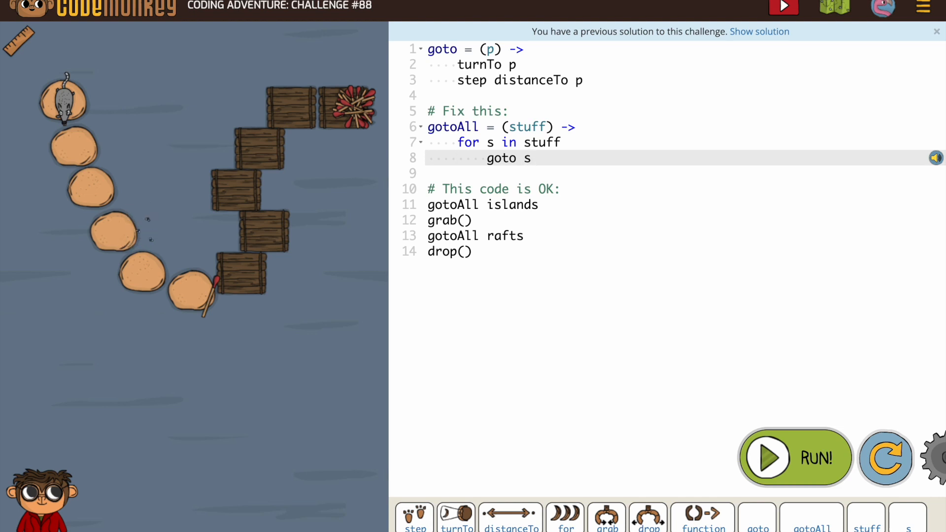
mouse_move(157, 240)
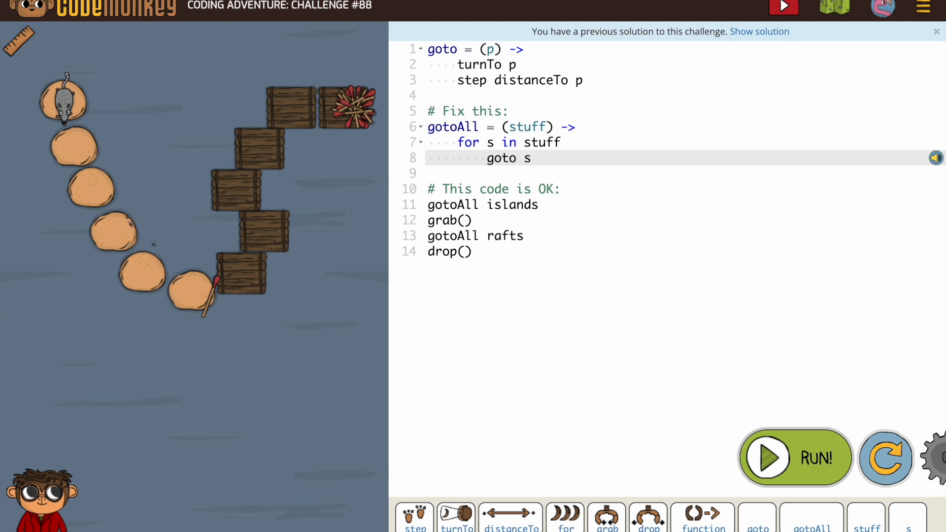
mouse_move(146, 239)
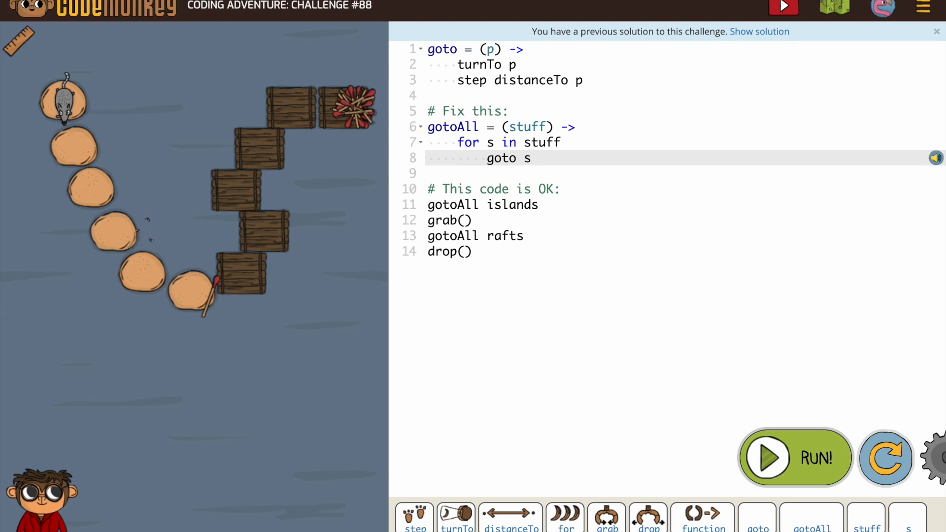
mouse_move(157, 240)
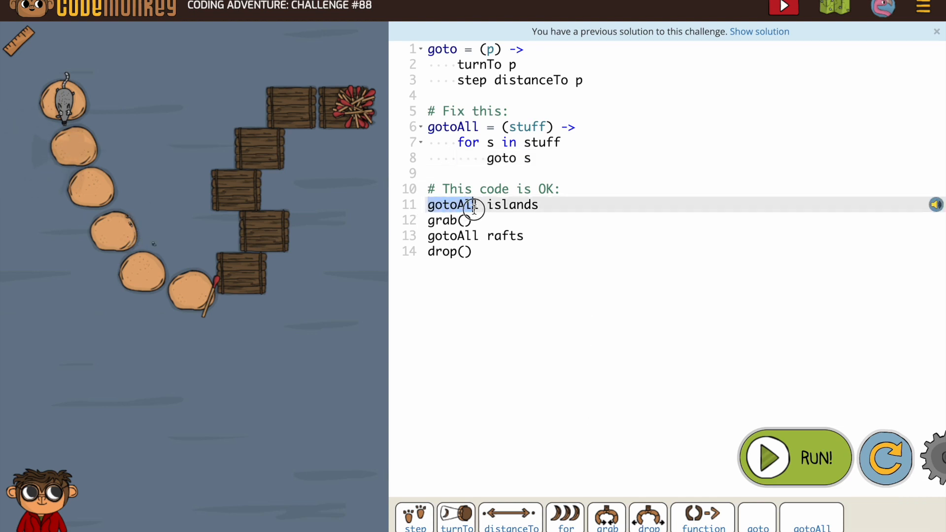
click(518, 205)
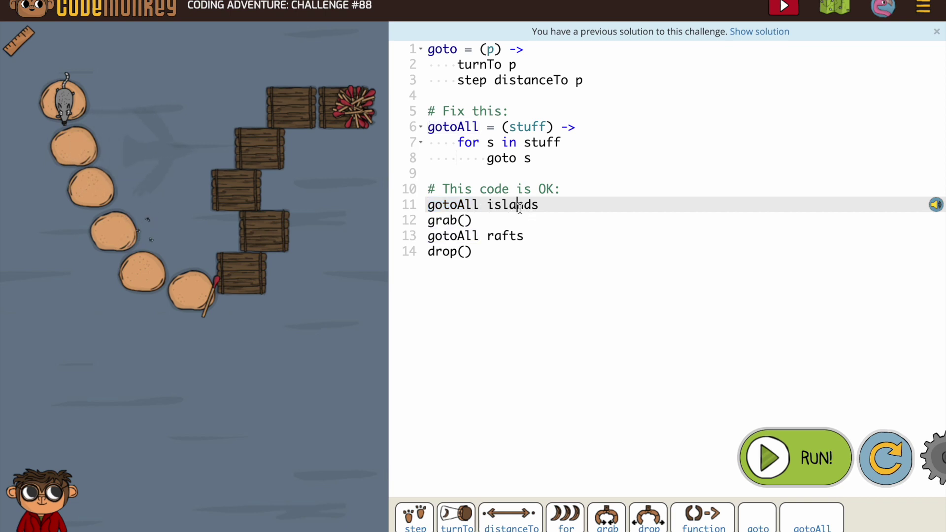
mouse_move(740, 491)
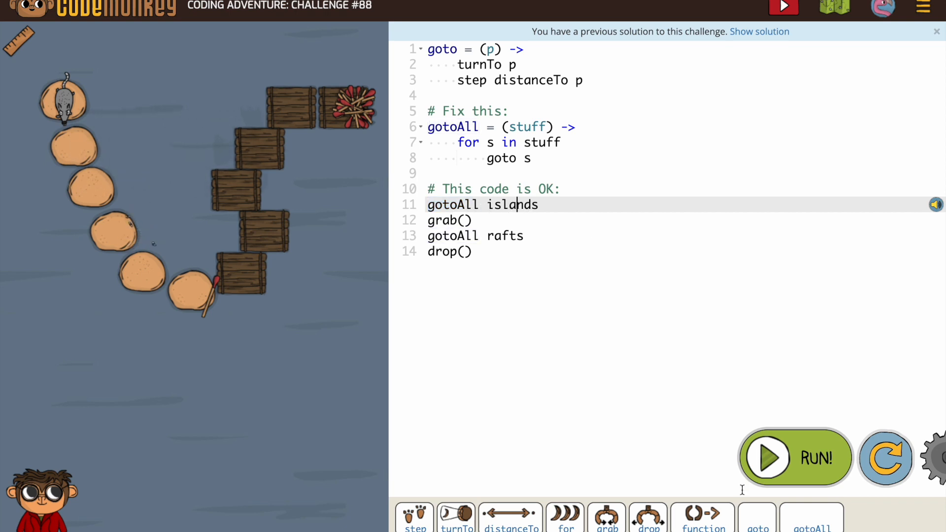